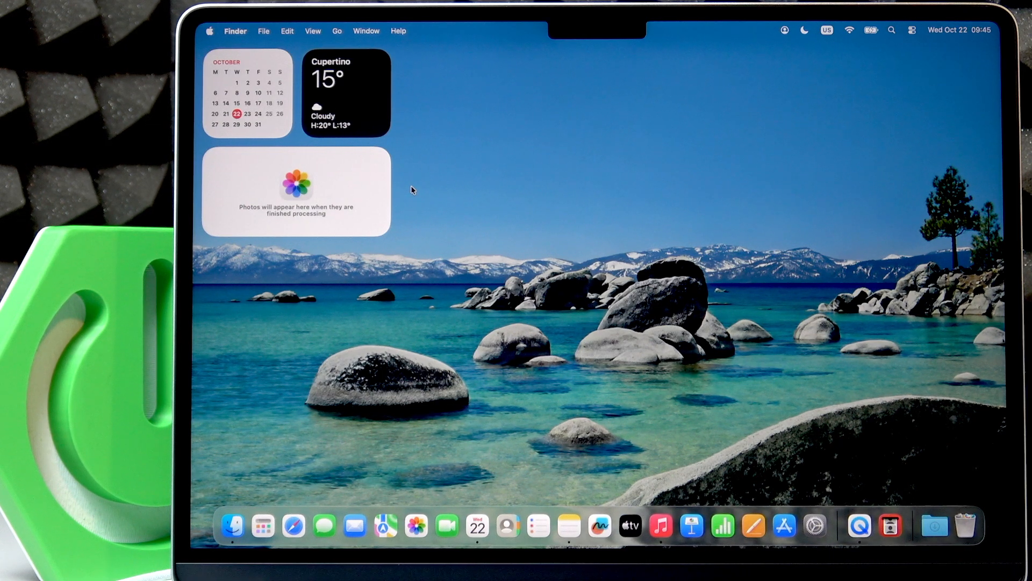
mouse_move(403, 178)
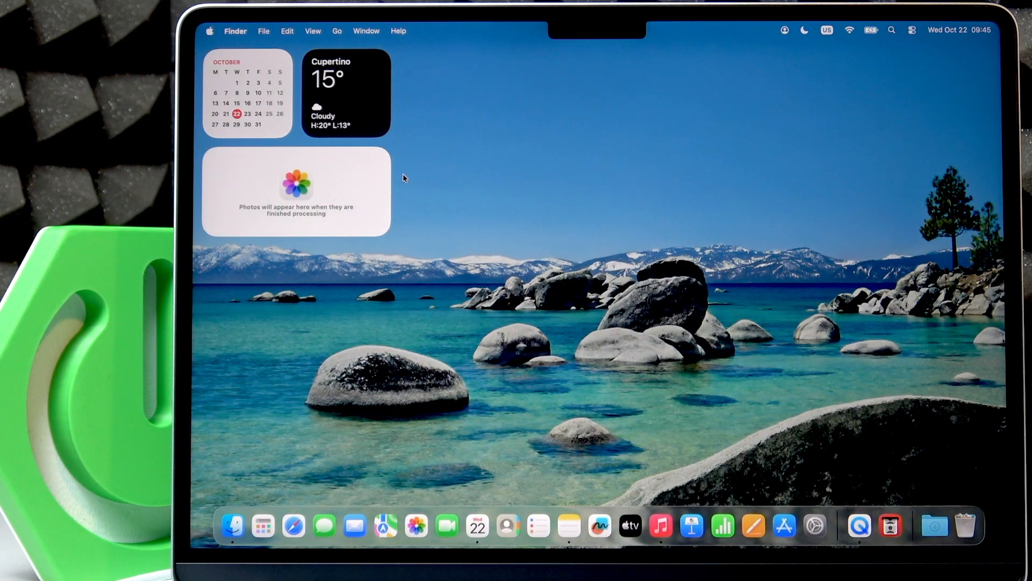
mouse_move(407, 180)
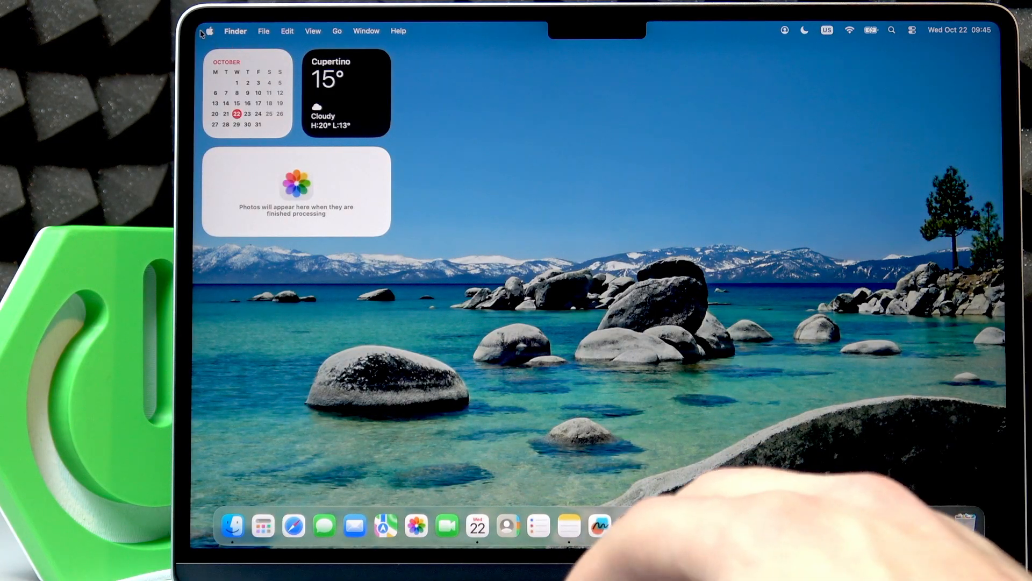
Launch System Settings from the Apple menu, landing on the General page.
left_click(210, 30)
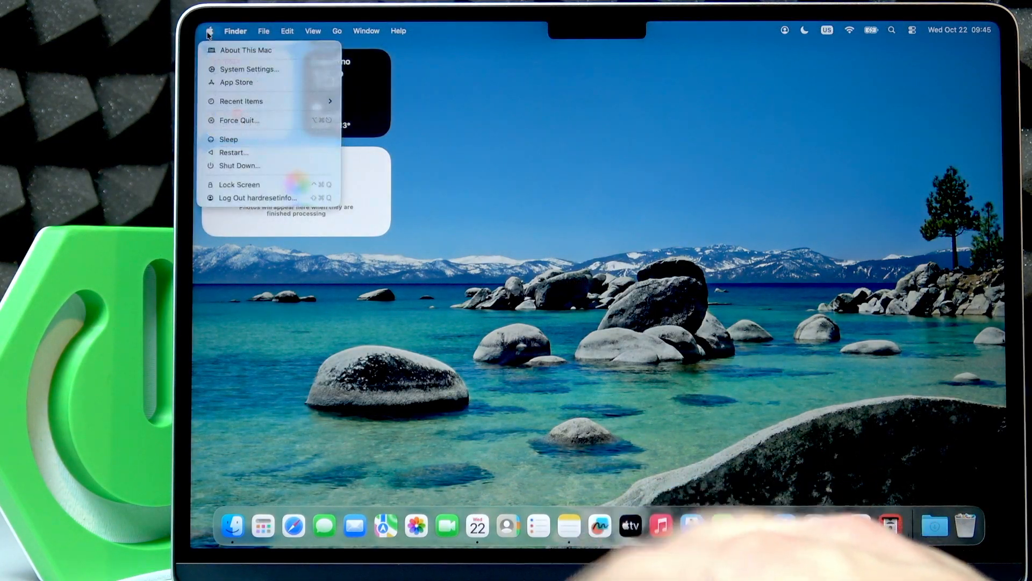
left_click(210, 31)
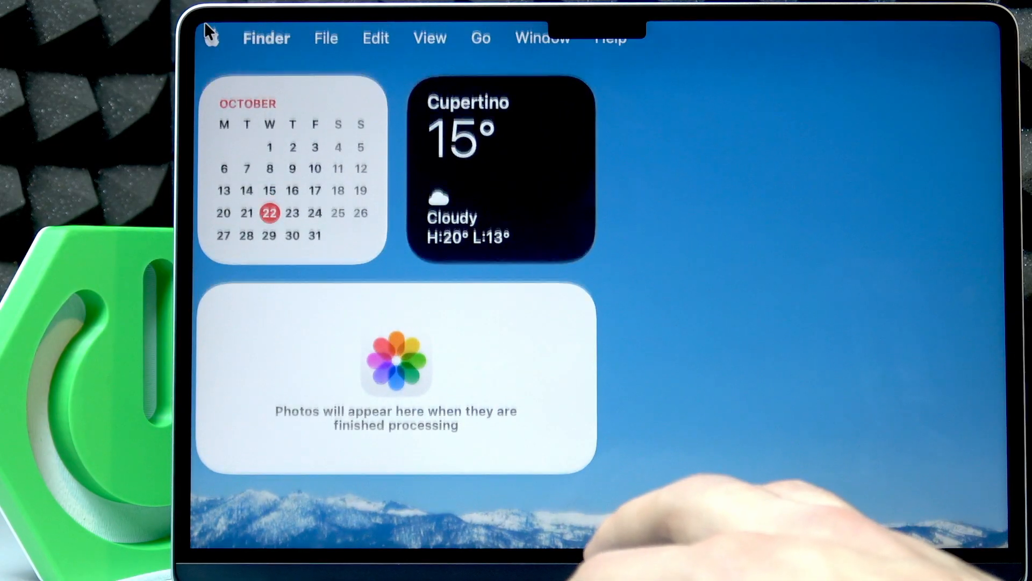
mouse_move(264, 128)
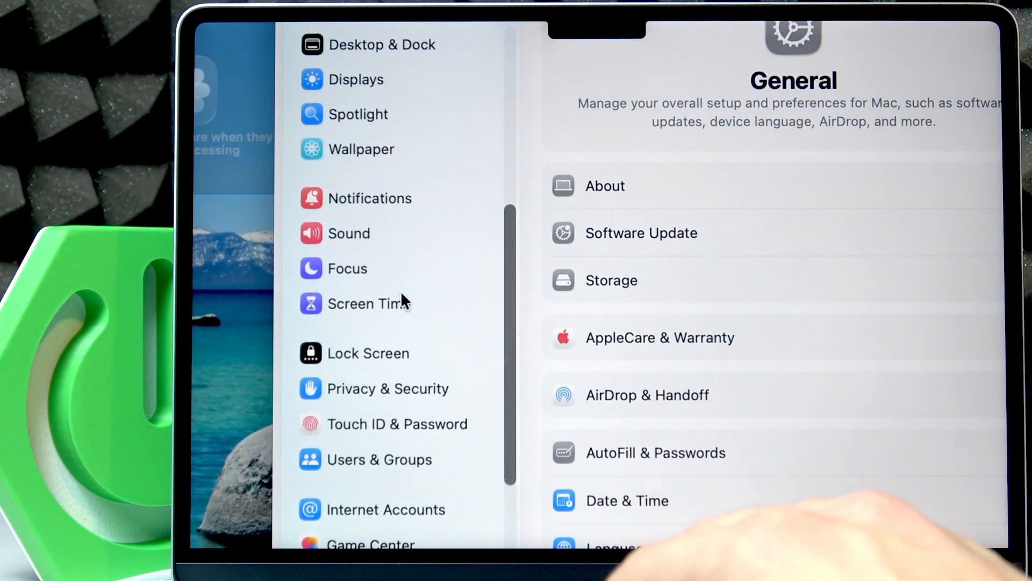
Show the Privacy & Security page and bring the Camera permission category into view.
left_click(391, 321)
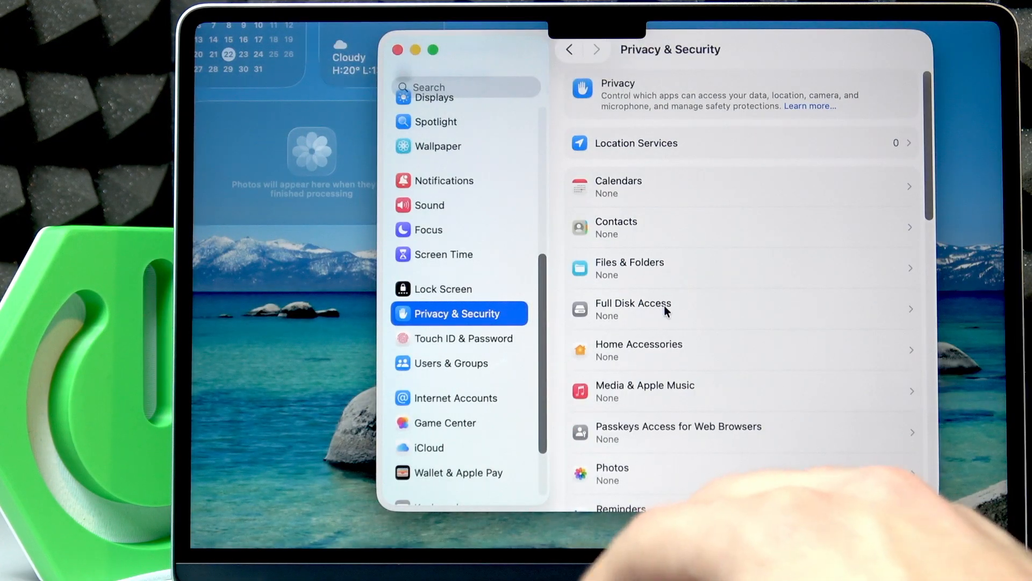
scroll("down", 3)
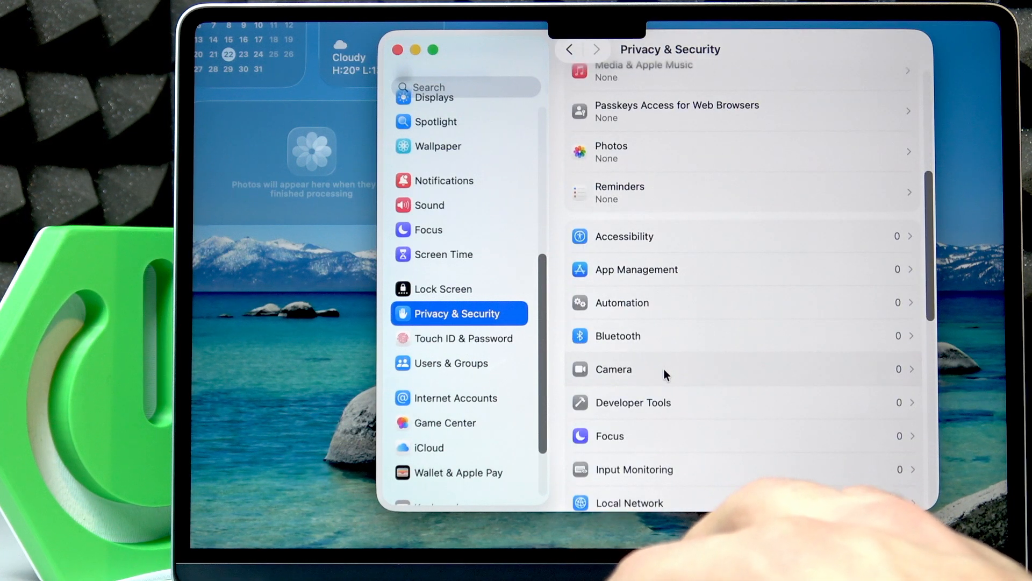
Show the Camera permissions list, which reports no apps have requested camera access.
left_click(612, 369)
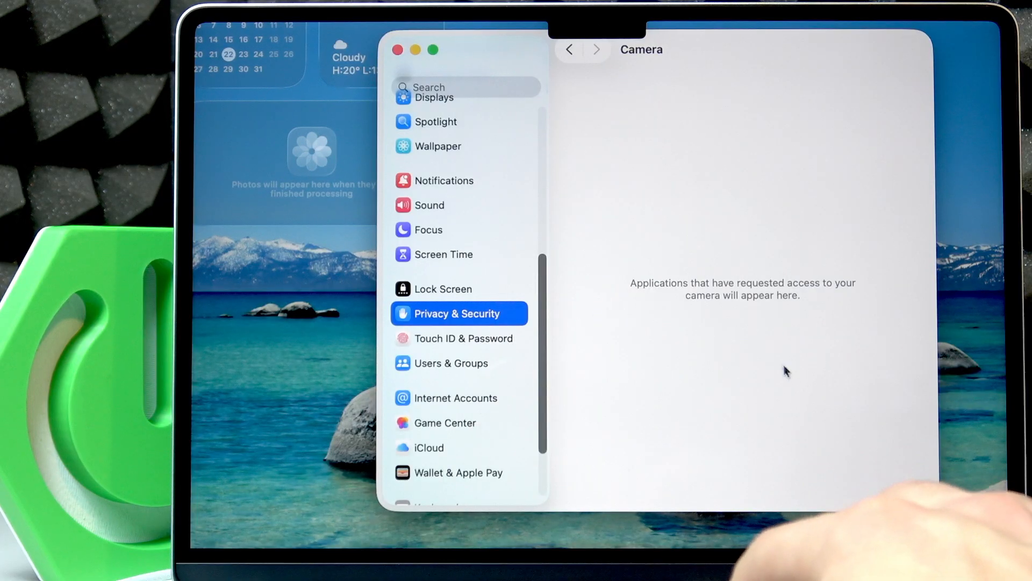
mouse_move(723, 267)
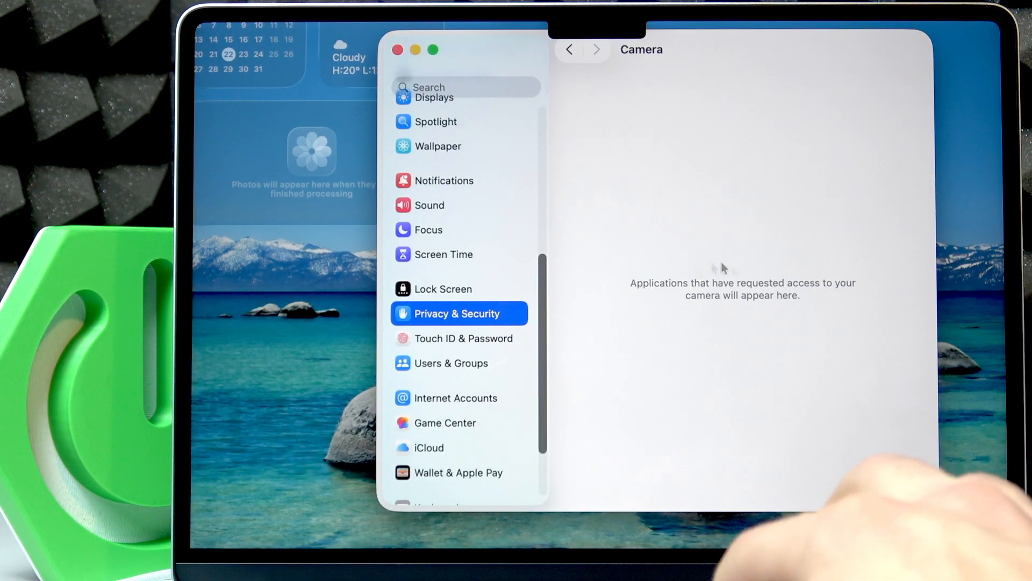
mouse_move(869, 261)
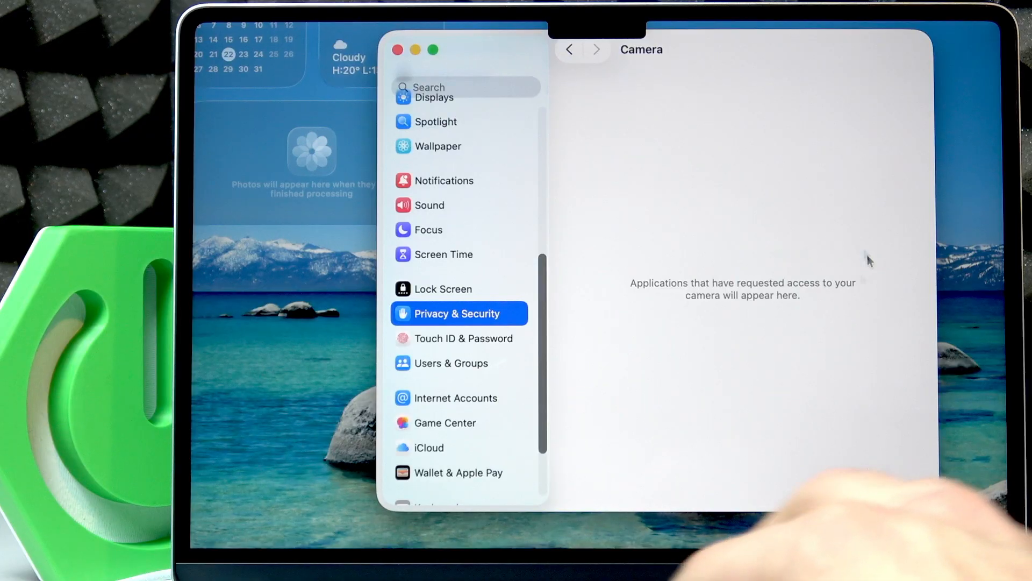
mouse_move(834, 237)
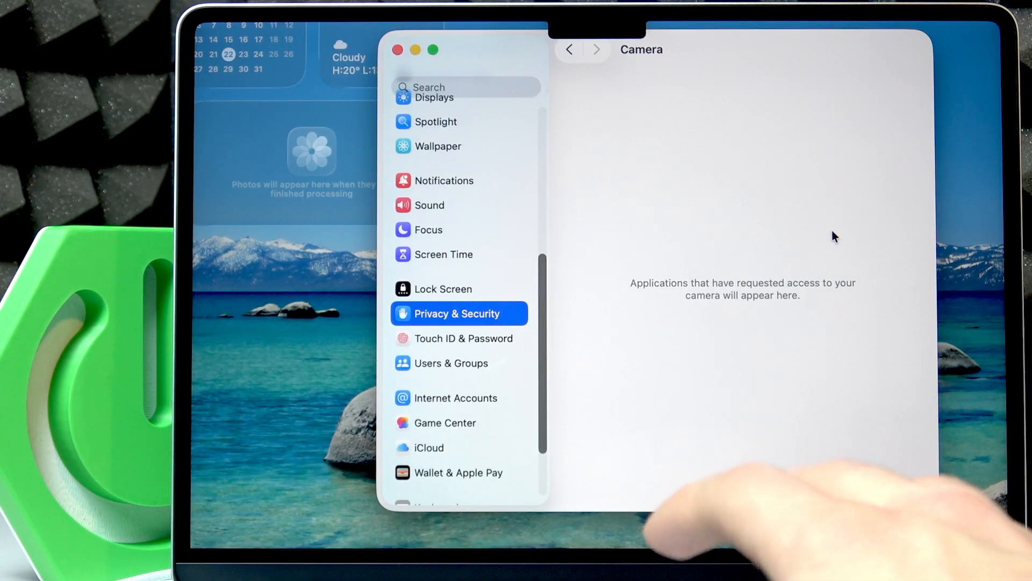
mouse_move(864, 245)
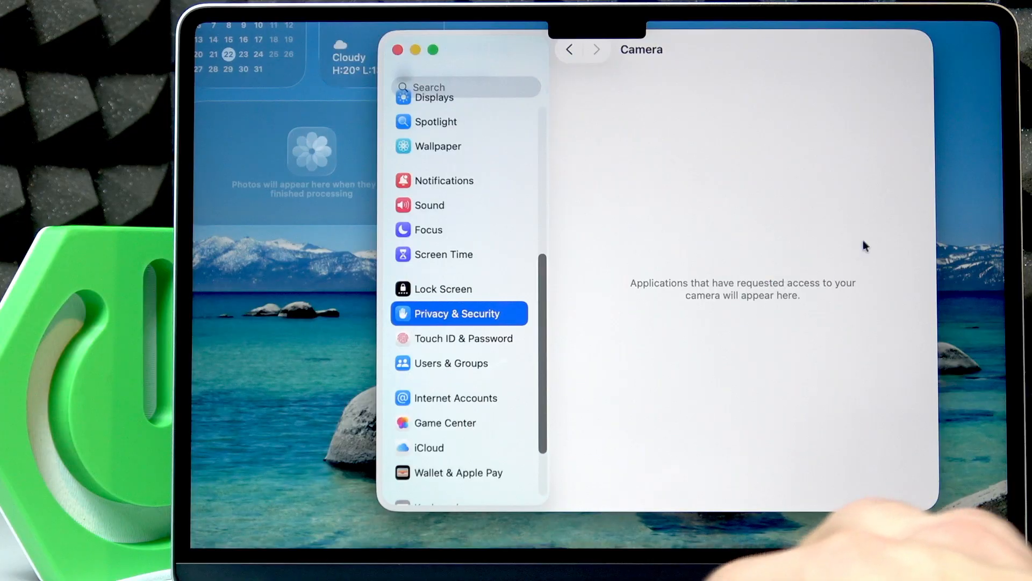
mouse_move(747, 228)
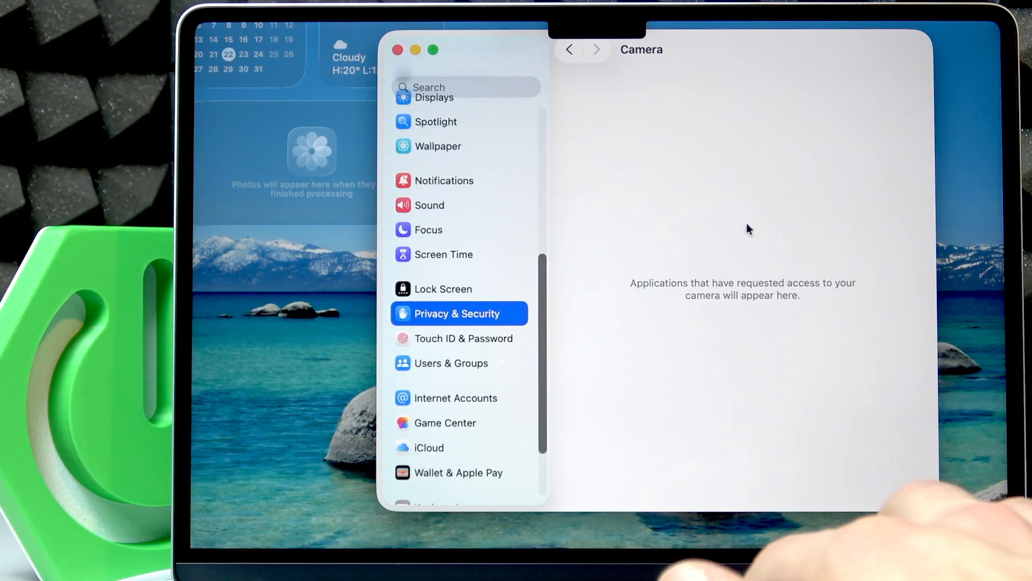
mouse_move(724, 208)
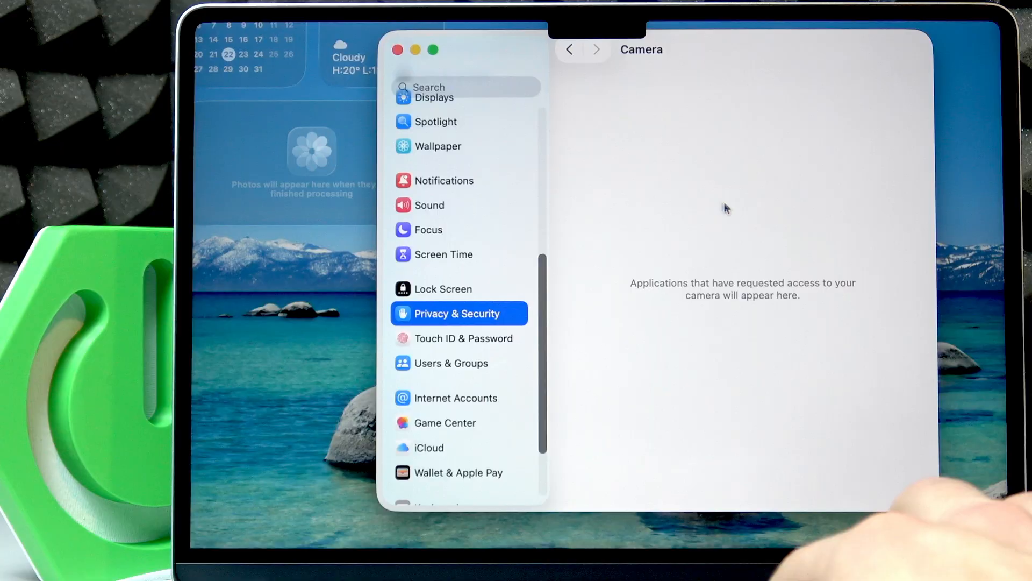
mouse_move(747, 227)
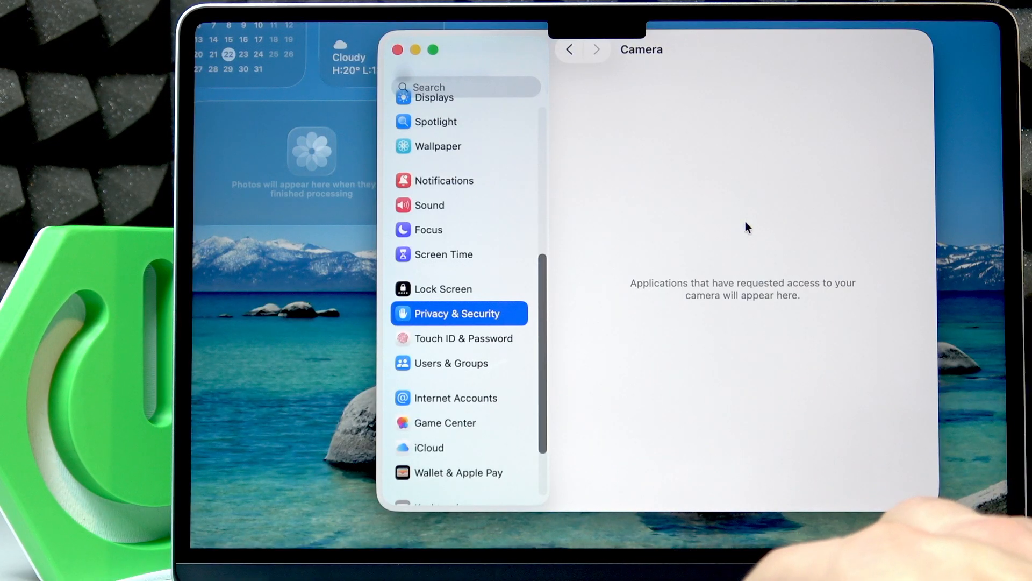
mouse_move(763, 221)
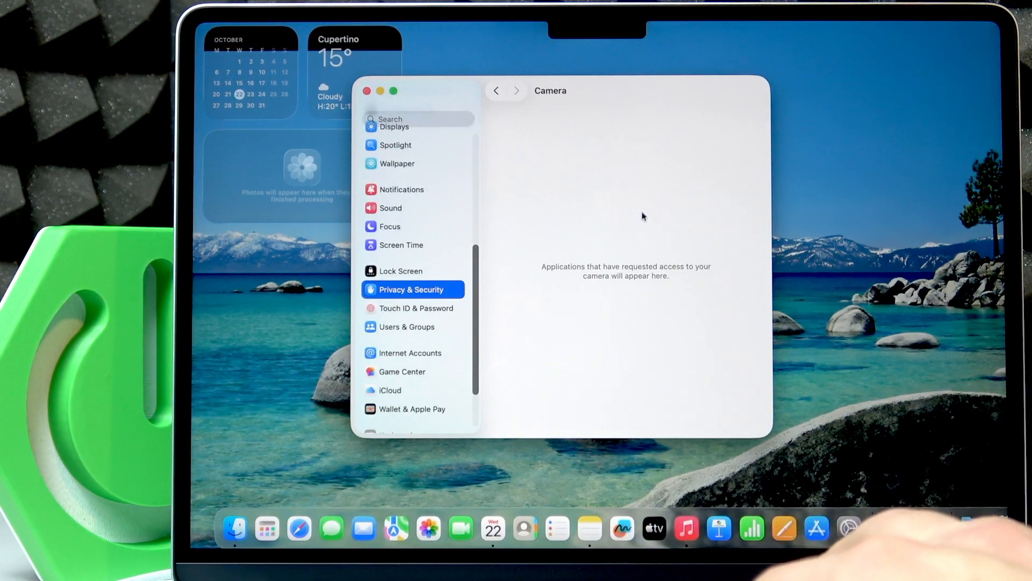
mouse_move(644, 210)
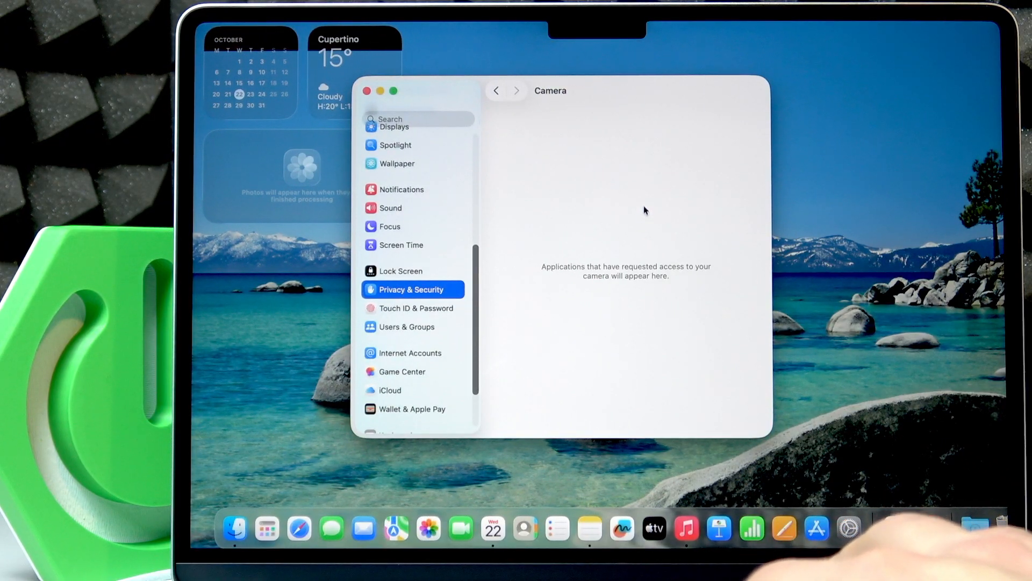
mouse_move(635, 203)
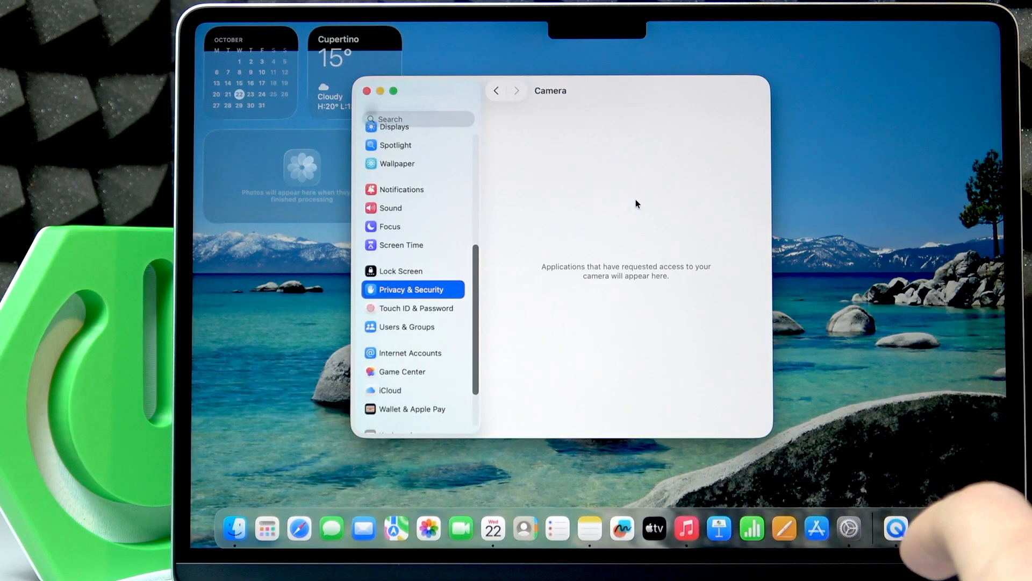
mouse_move(934, 514)
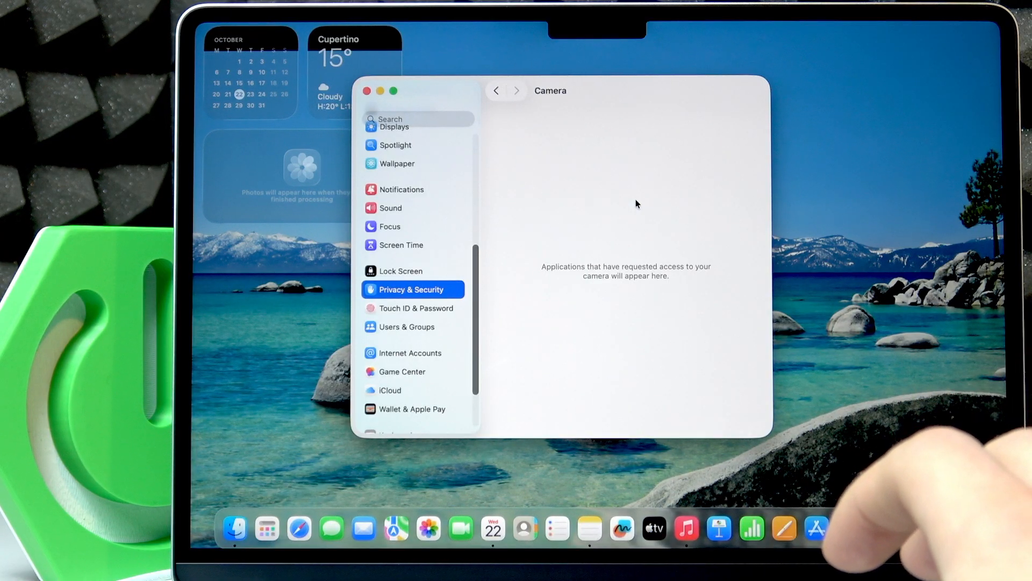